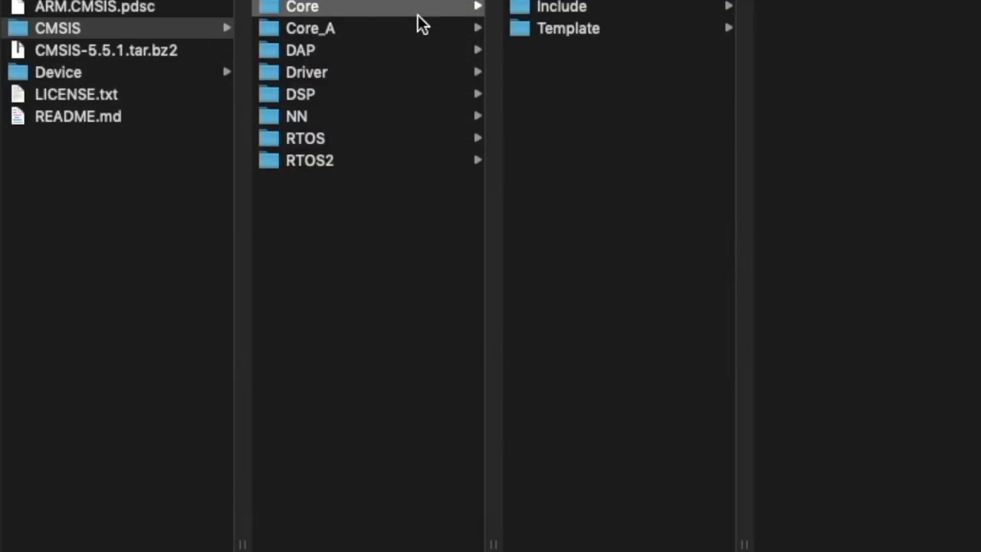
# Open the CMSIS > Core > Include folder to list headers like core_cm4.h and cmsis_gcc.h
pyautogui.click(561, 6)
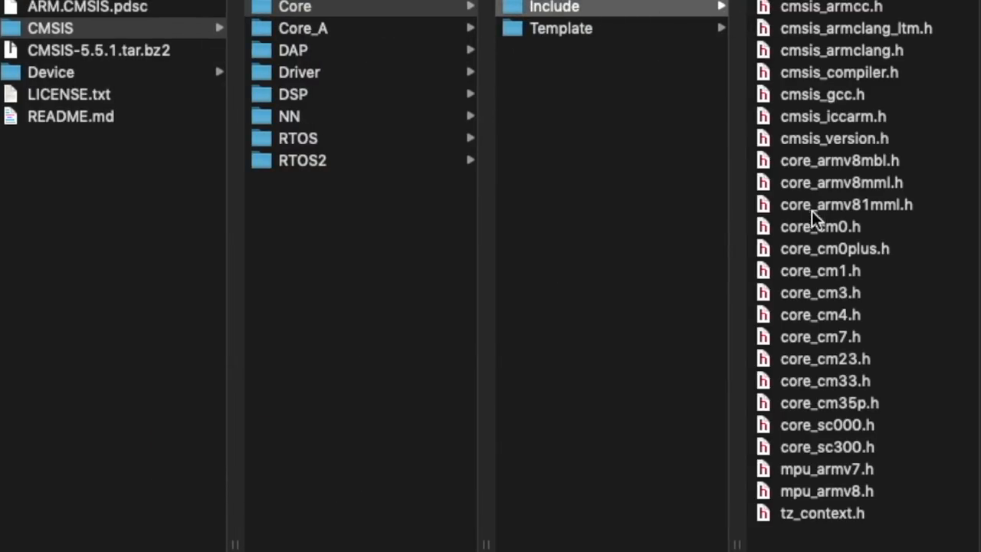
pyautogui.moveTo(767, 295)
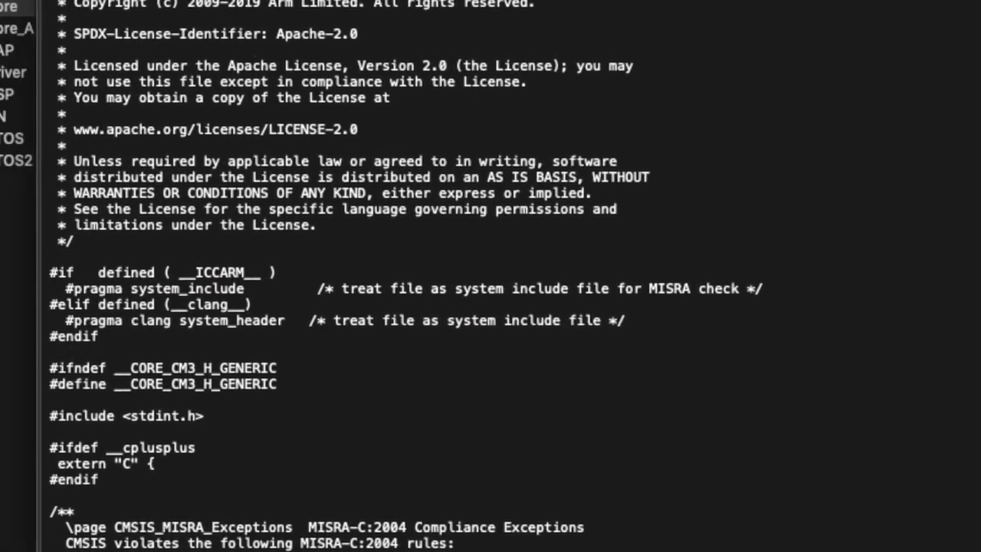
# Scroll the core_cm3.h Quick Look preview down through its NVIC and SCB register definitions
pyautogui.scroll(-3)
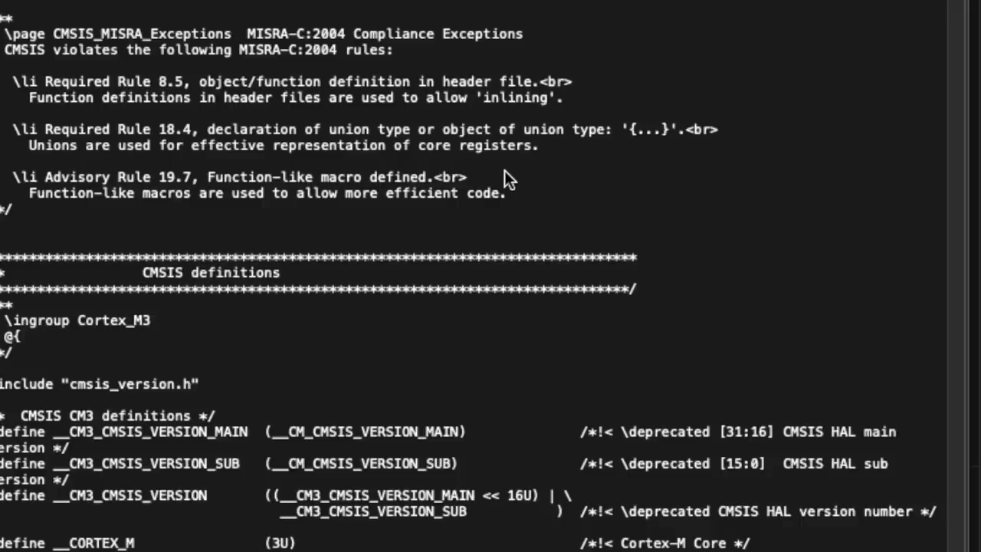
pyautogui.scroll(-3)
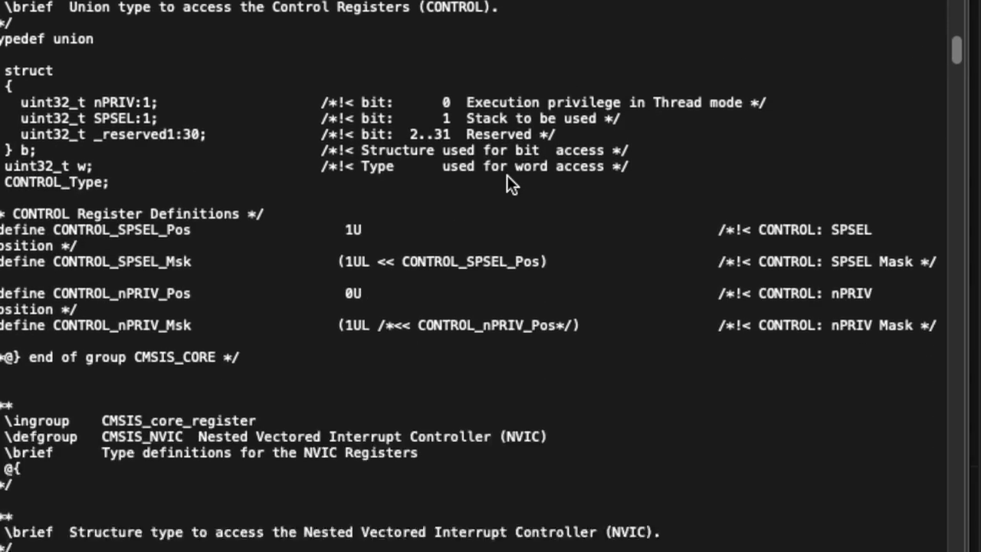
pyautogui.scroll(-3)
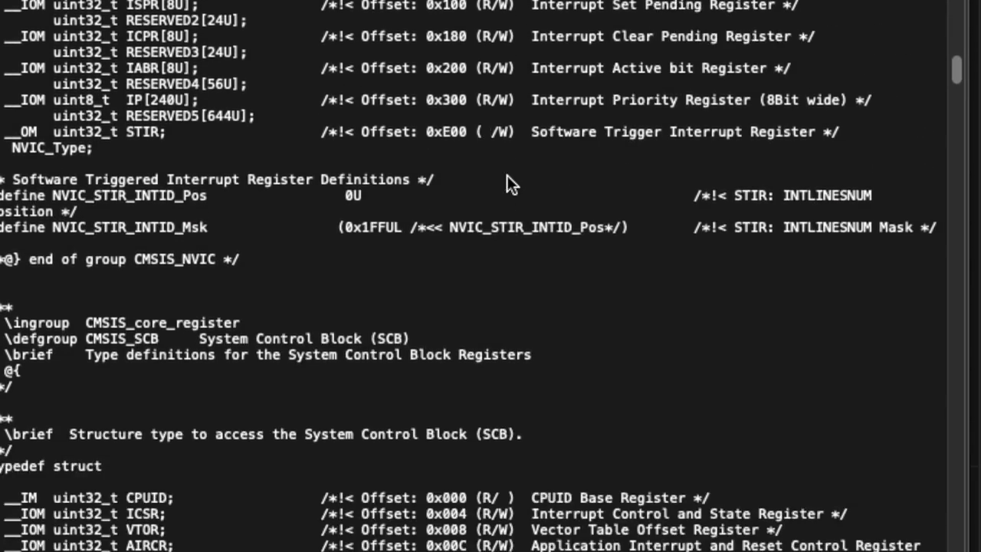
pyautogui.scroll(-3)
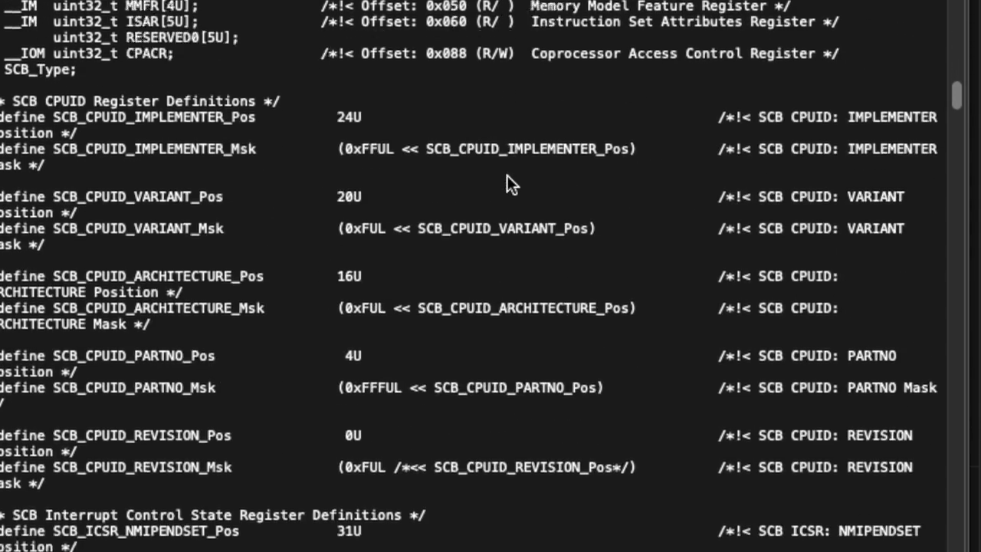
pyautogui.scroll(-3)
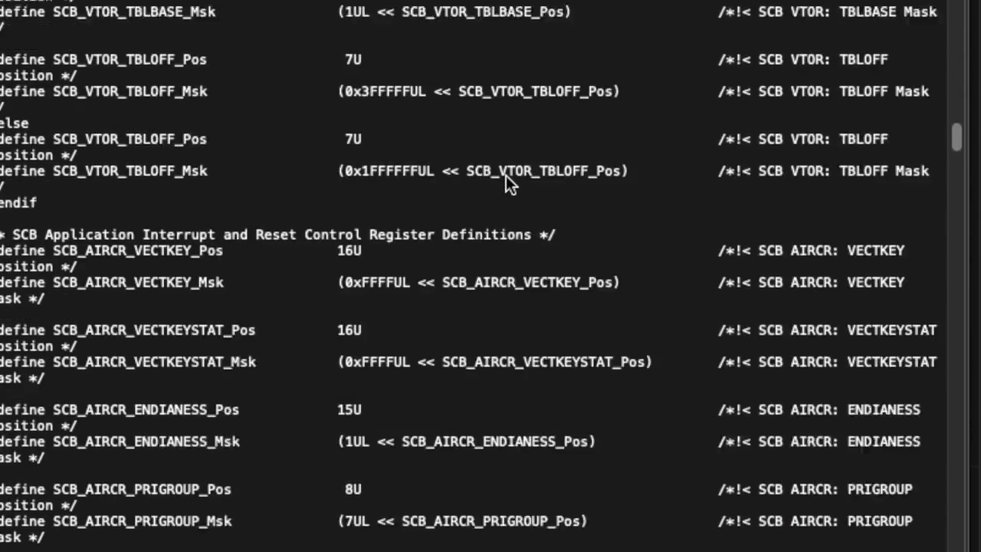
pyautogui.scroll(-3)
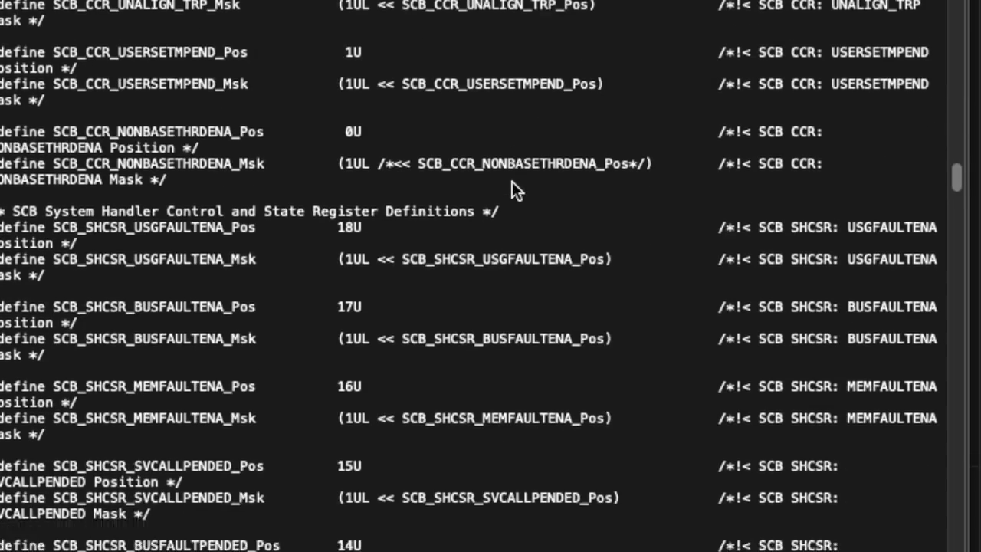